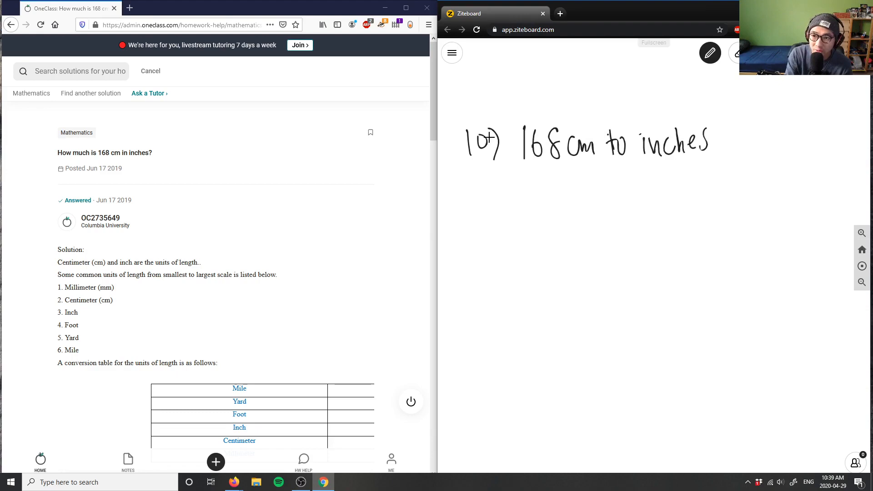
# - Handwrite a question mark and the labels 'length: metric' and 'imperial' with arrows under the 168 cm to inches question
pyautogui.moveTo(718, 129); pyautogui.dragTo(726, 153)
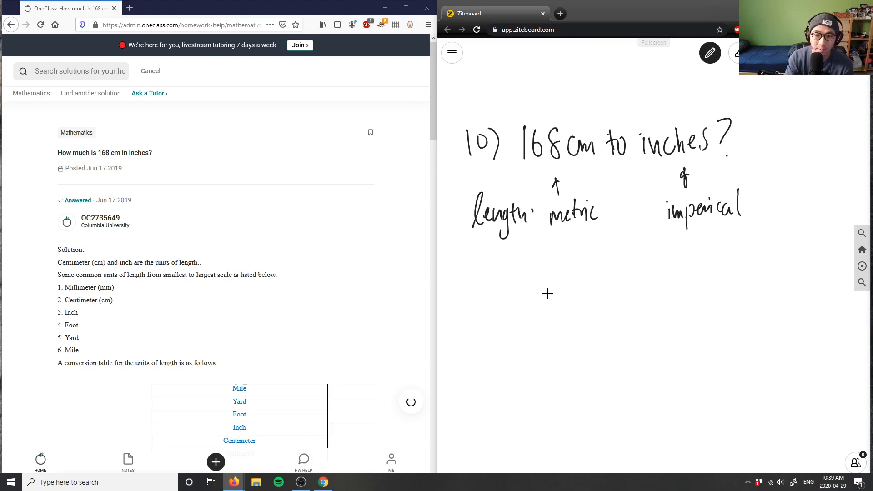
# - In blue ink, write 1 cm = 0.3937 inches and, further down the board, 1 inch = 2.54 cm
pyautogui.click(709, 53)
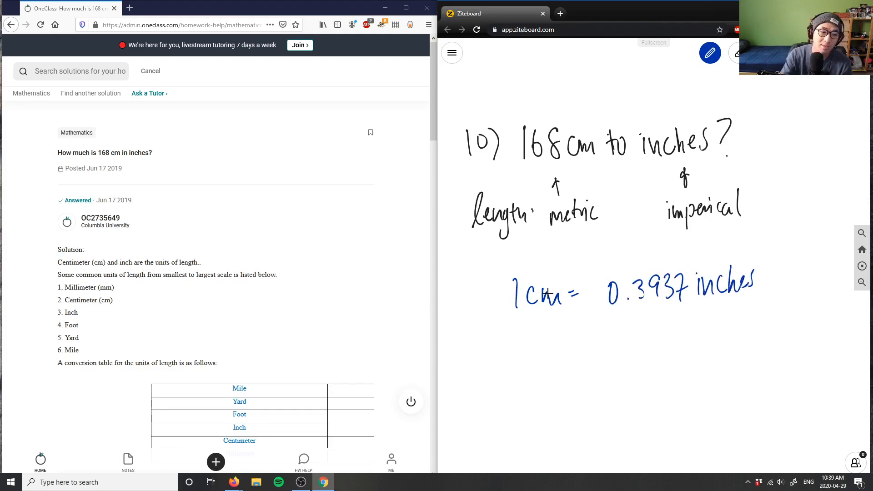
pyautogui.scroll(-3)
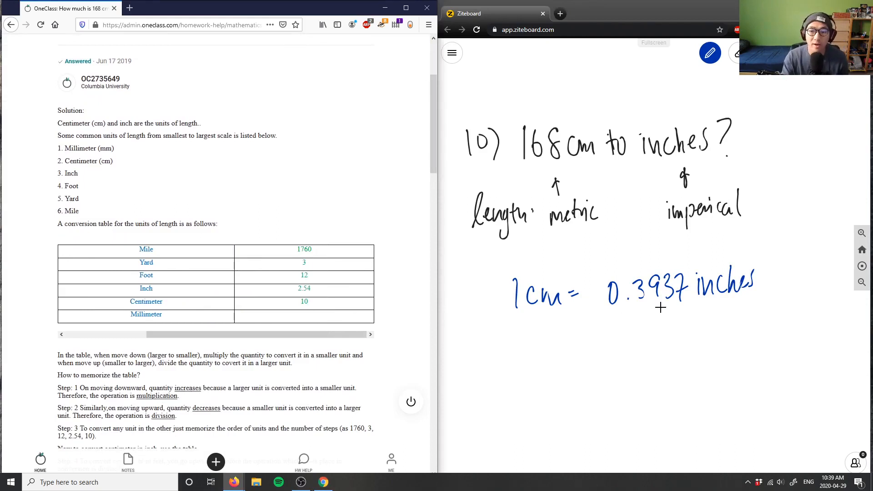
pyautogui.moveTo(490, 340); pyautogui.dragTo(512, 367)
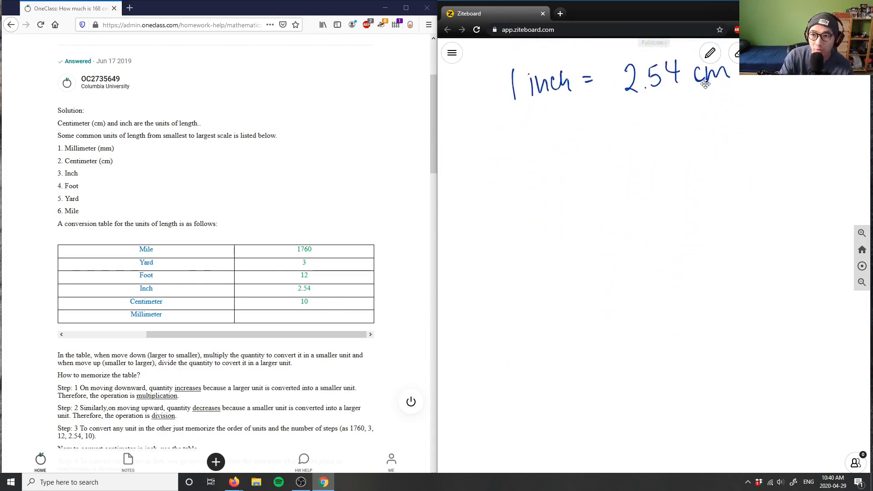
# - In black ink, write 168 cm × (1 inch / 2.54 cm) with cm struck out, equalling 66.14 inches
pyautogui.click(709, 52)
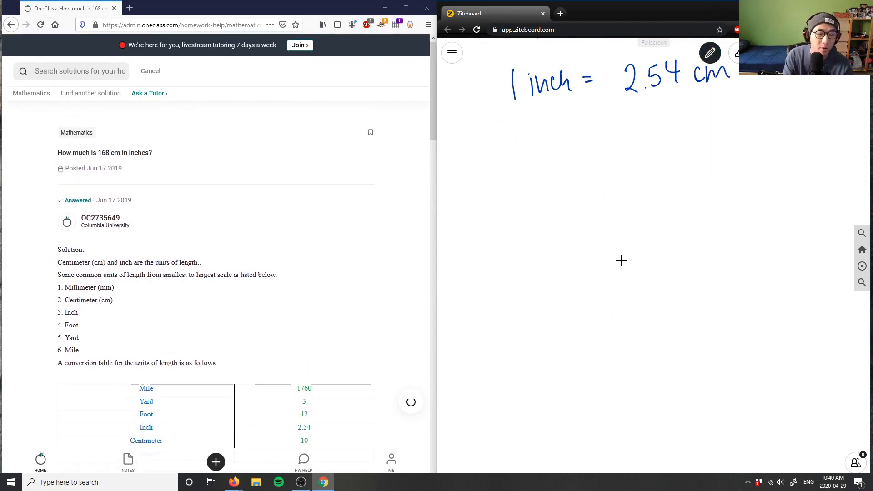
pyautogui.moveTo(472, 159); pyautogui.dragTo(478, 192)
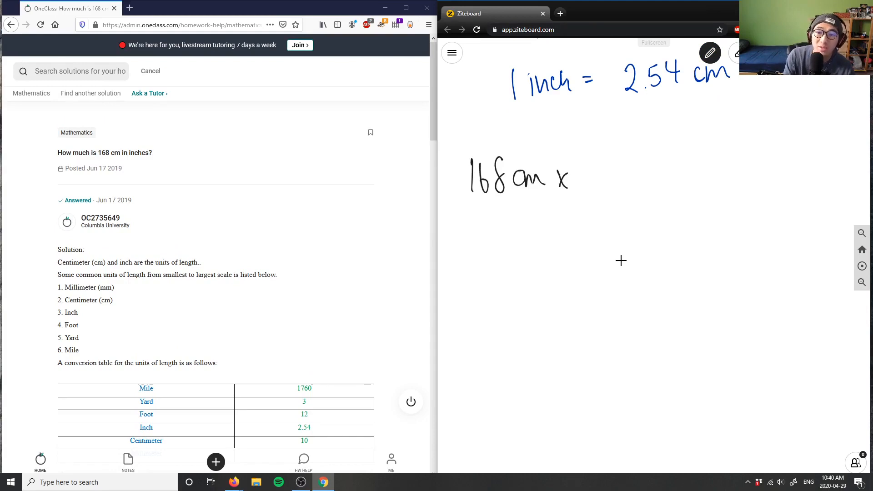
pyautogui.moveTo(600, 189); pyautogui.dragTo(695, 188)
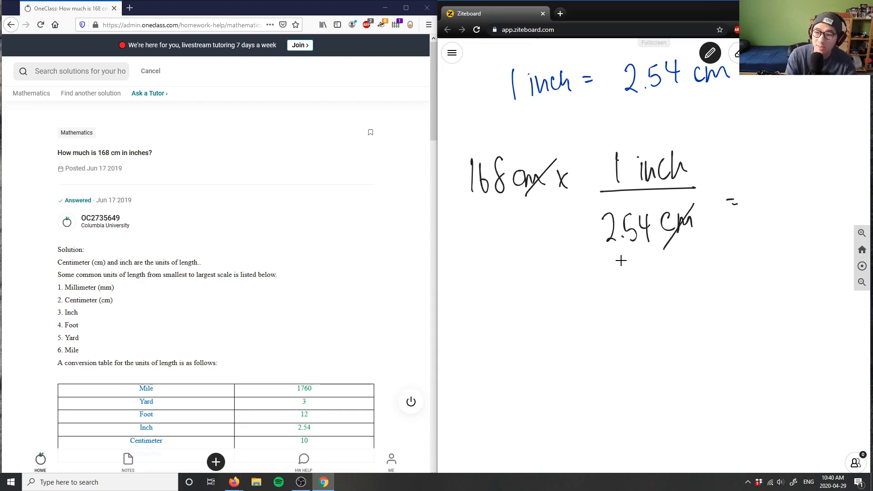
pyautogui.moveTo(743, 200); pyautogui.dragTo(790, 209)
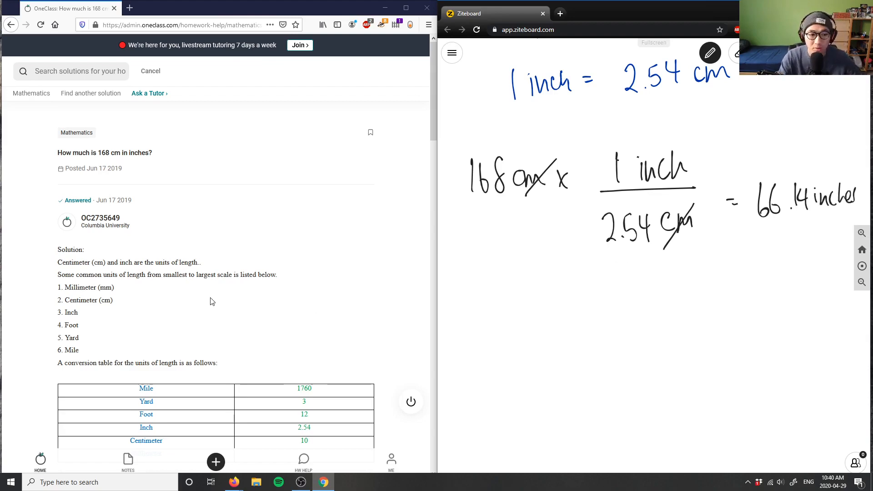
# - Scroll to Verify solution on OneClass and start typing 'Correct solution' in the comment box
pyautogui.scroll(-3)
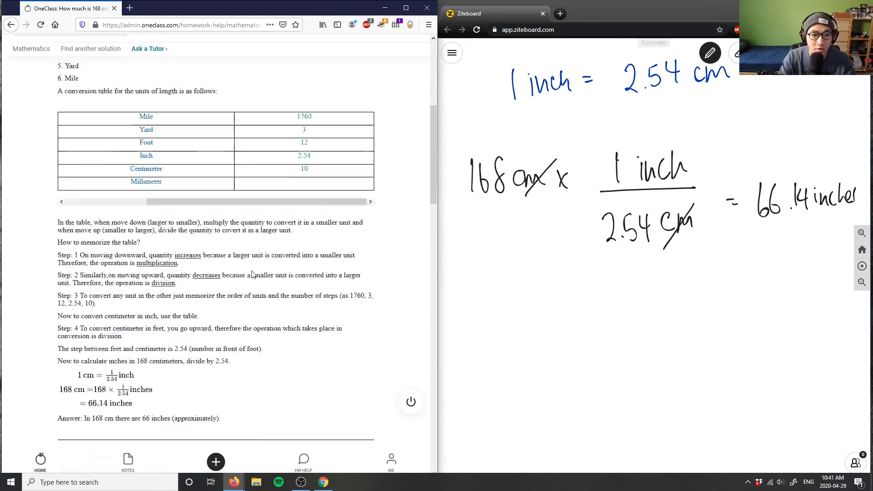
pyautogui.scroll(-3)
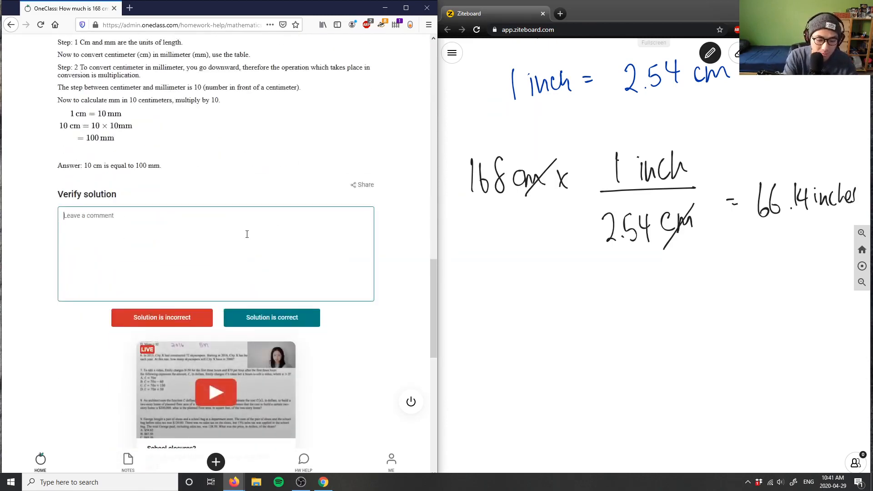
pyautogui.write('Correct solyut')
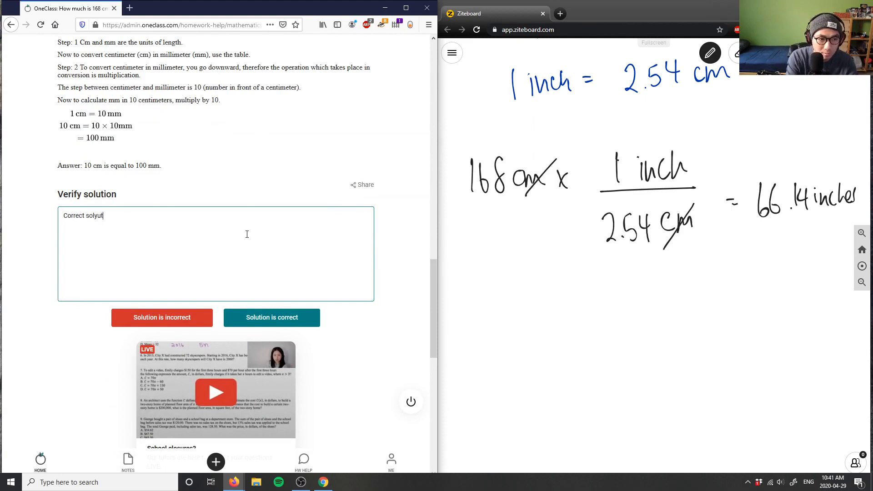